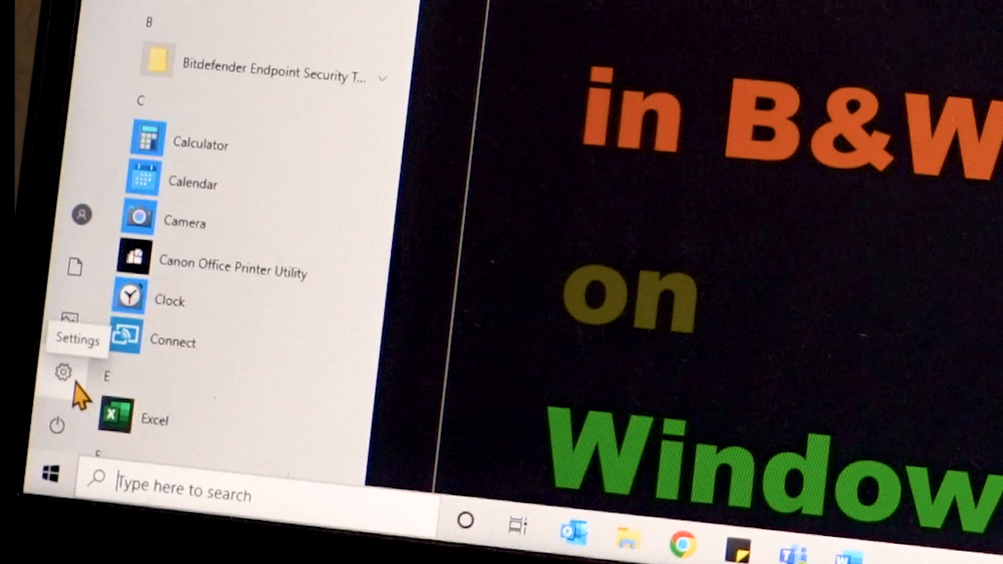
# Open Windows Settings to the Devices section.
pyautogui.click(59, 373)
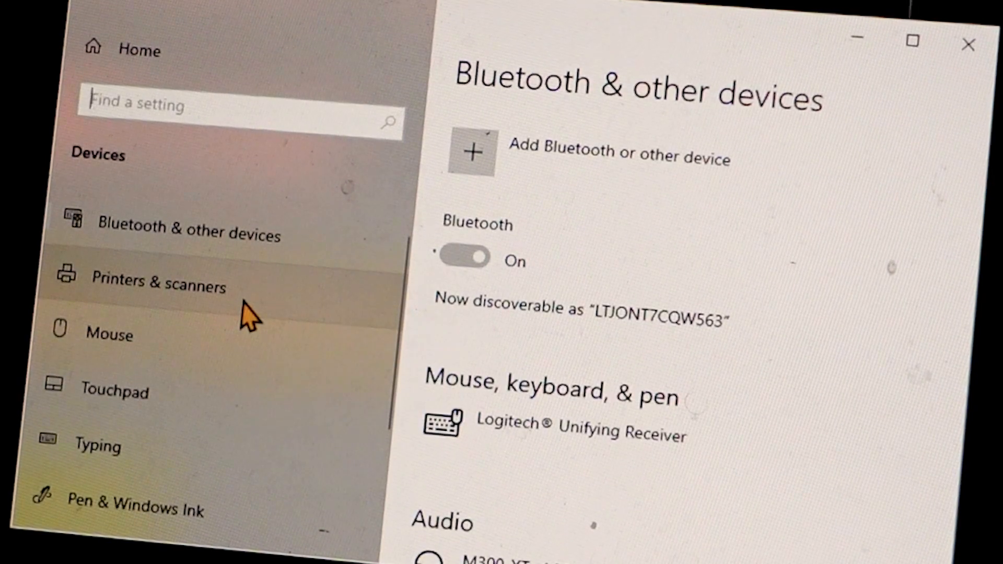
# Go to Printers & scanners and expand the HP Officejet Pro 8600 entry.
pyautogui.click(157, 283)
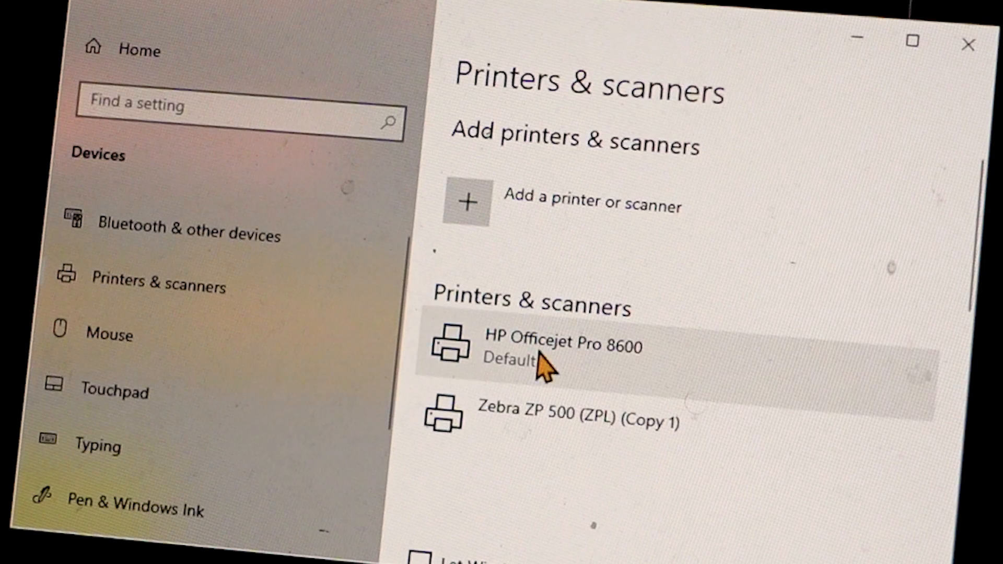
pyautogui.moveTo(649, 409)
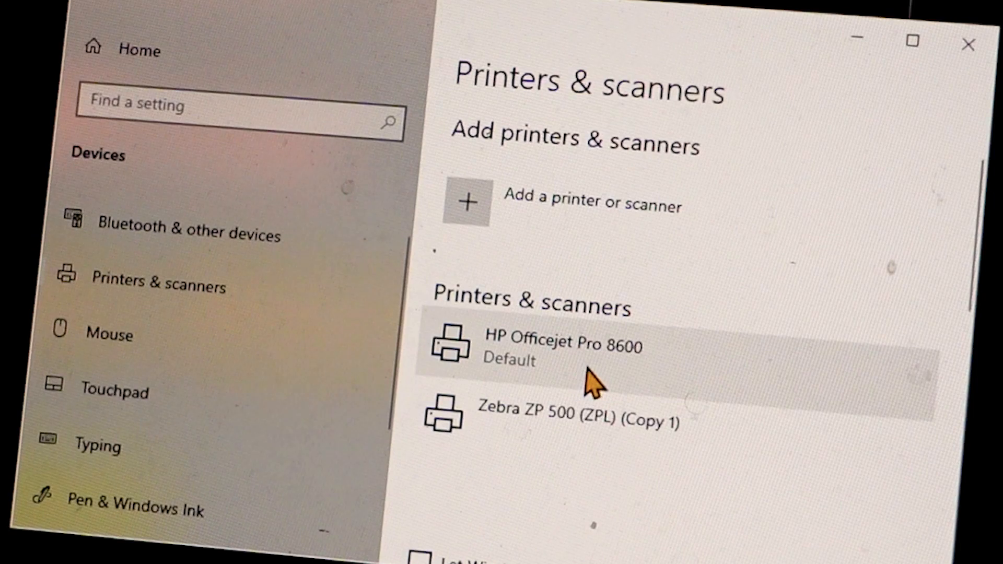
pyautogui.click(571, 351)
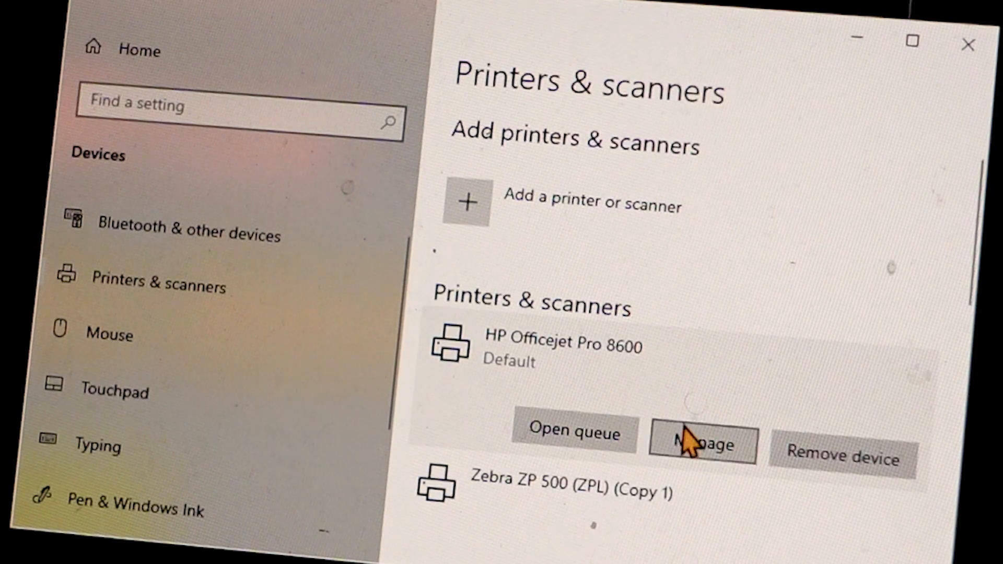
# Open the HP Officejet Pro 8600 management page.
pyautogui.click(702, 444)
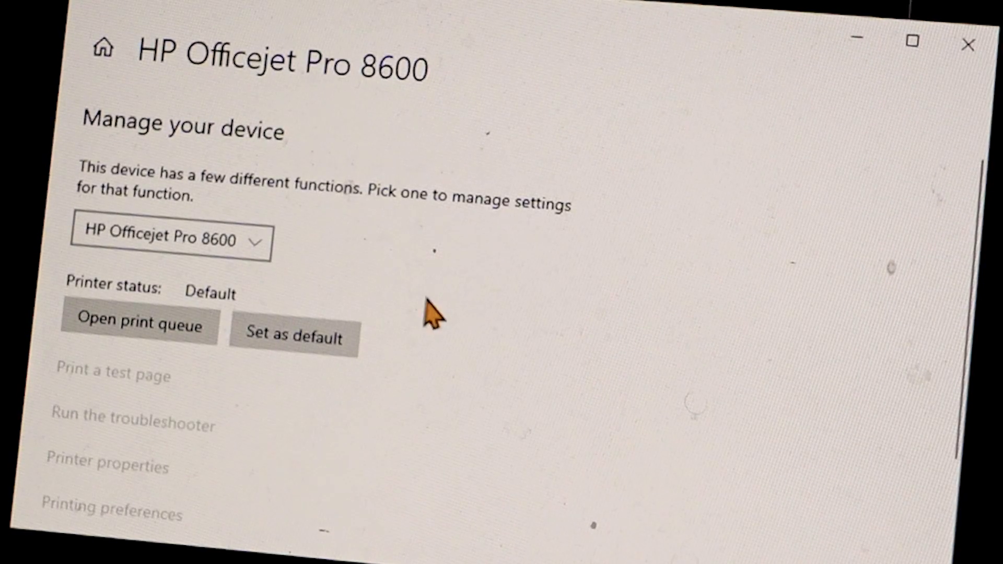
pyautogui.moveTo(113, 469)
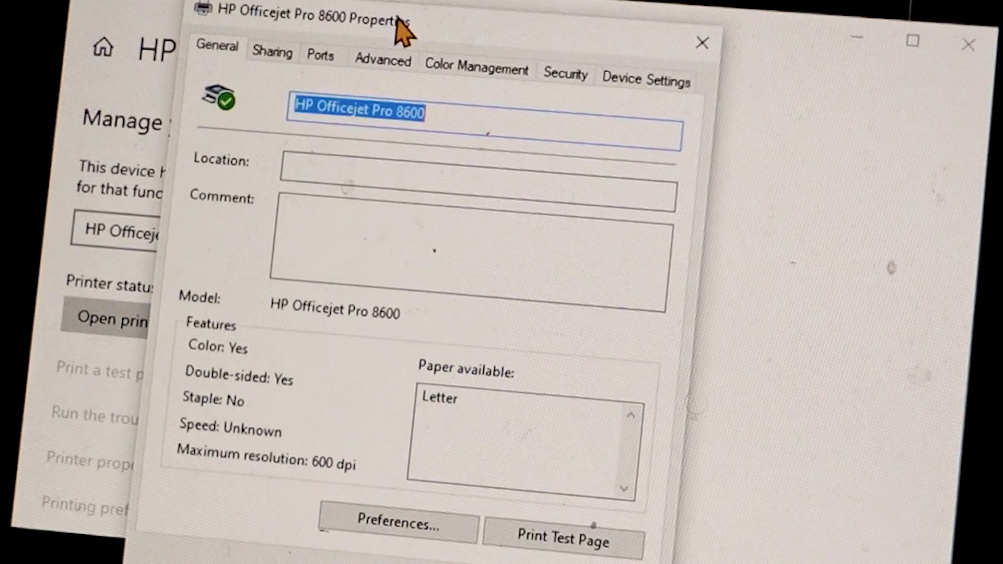
pyautogui.moveTo(335, 444)
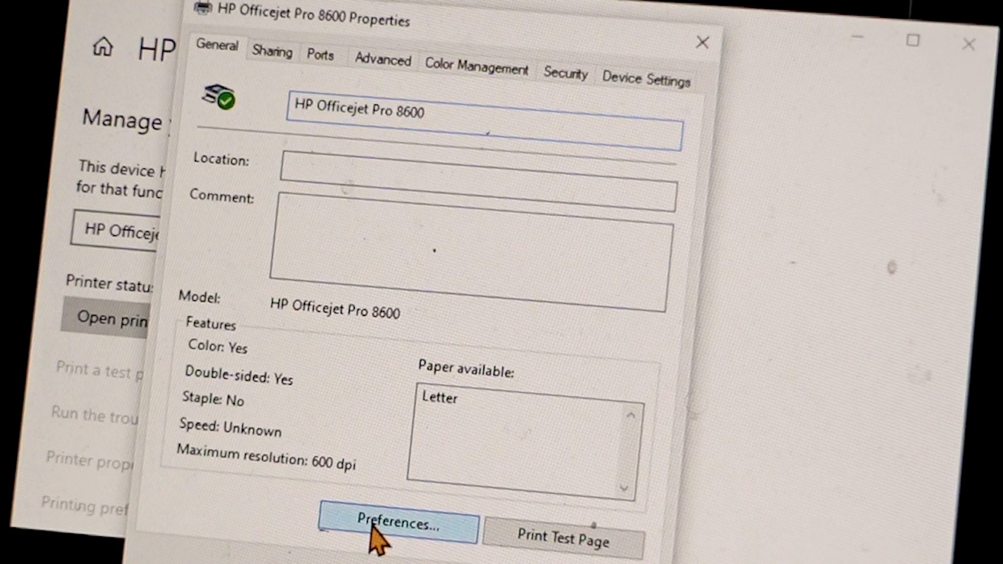
# Set the HP Officejet Pro 8600 preferences to grayscale, black ink only, and apply.
pyautogui.click(400, 525)
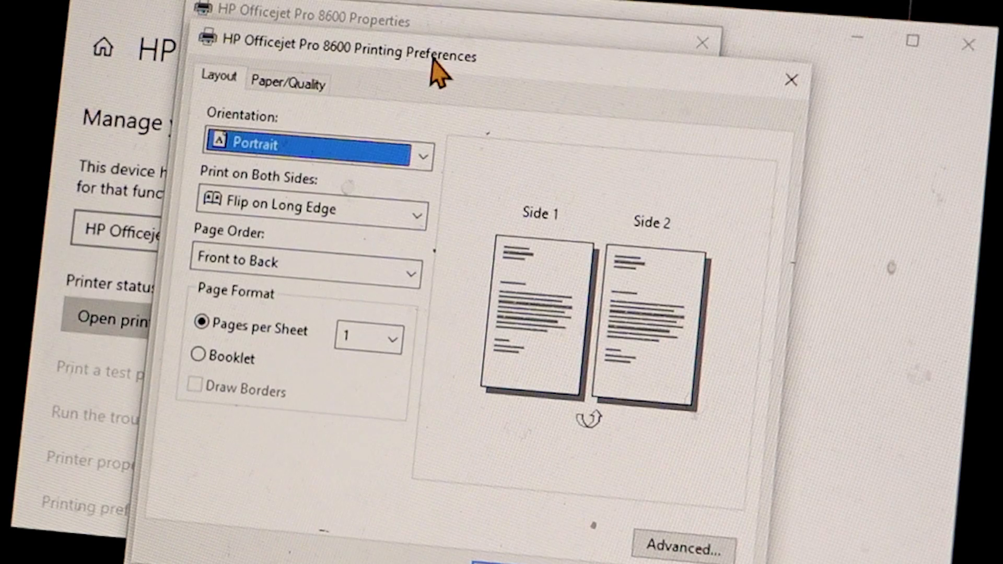
pyautogui.moveTo(481, 497)
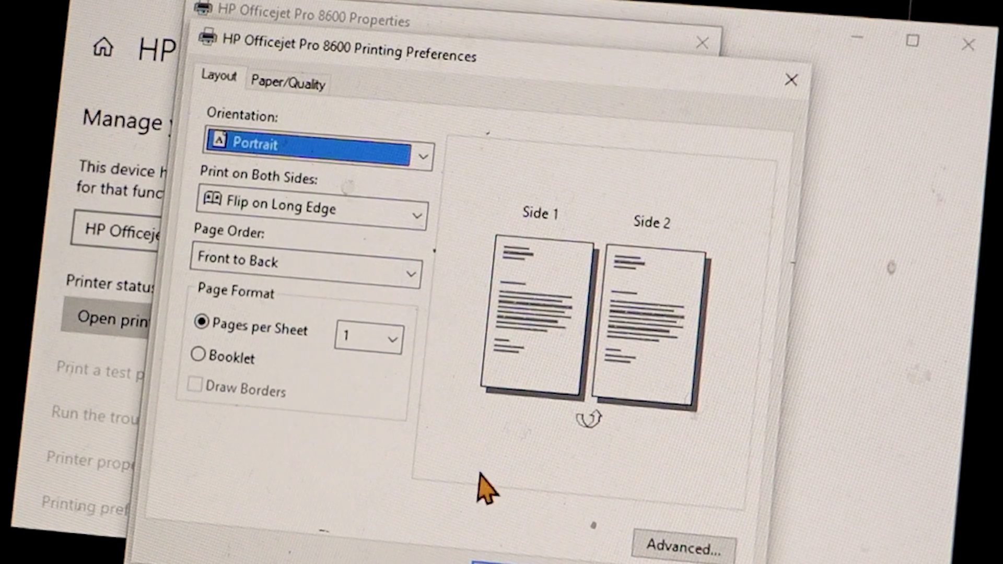
pyautogui.click(683, 547)
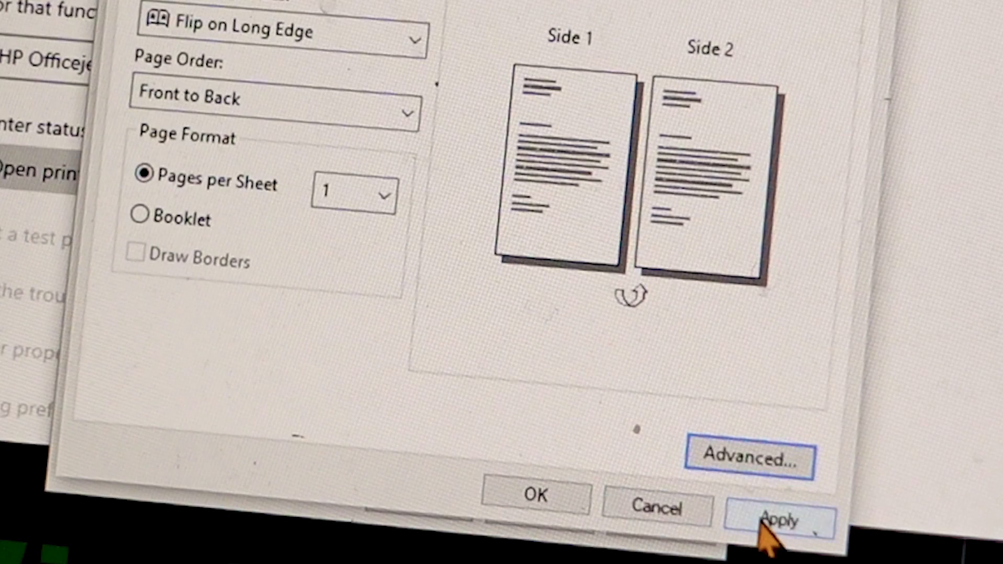
pyautogui.click(782, 518)
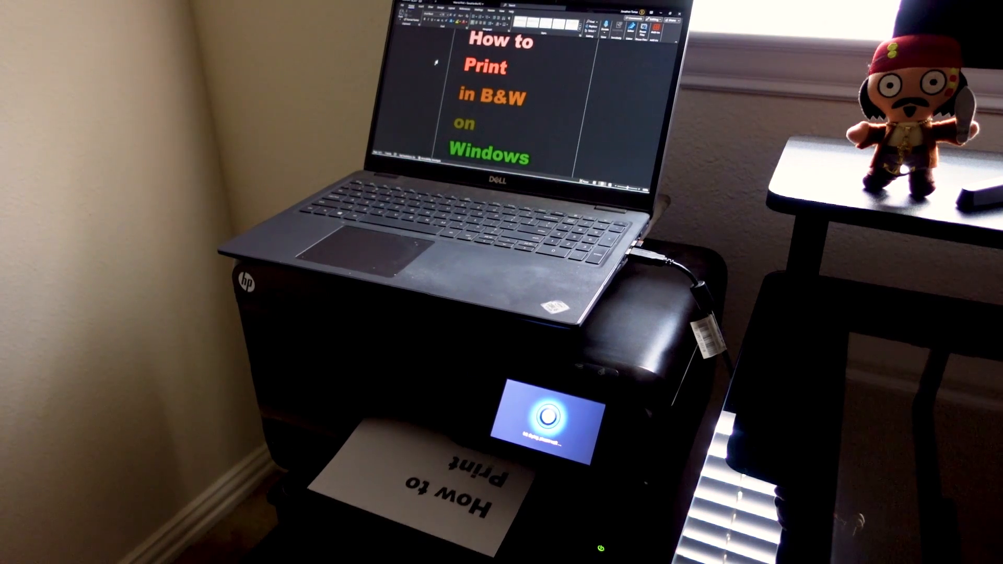